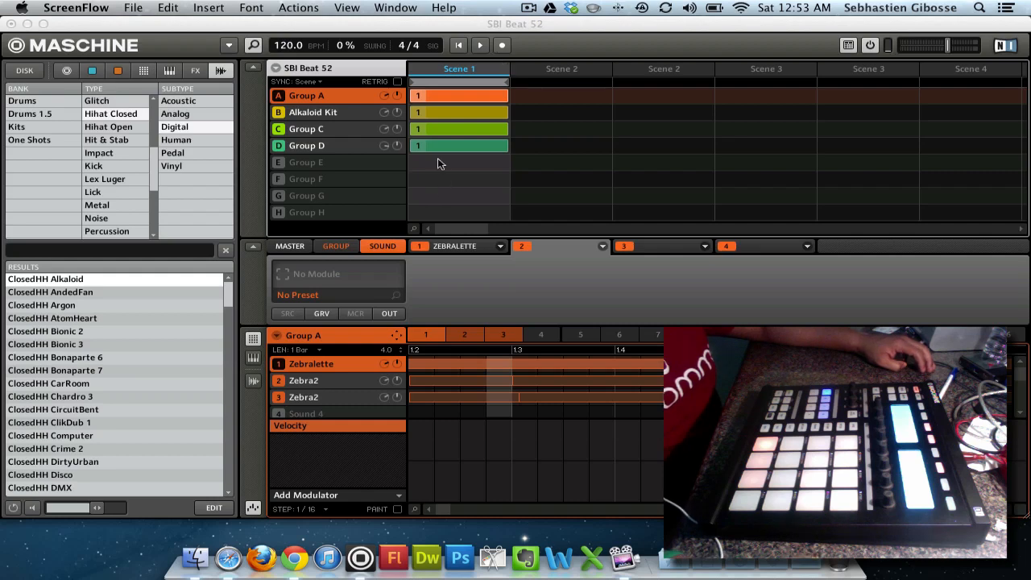
mouse_move(391, 113)
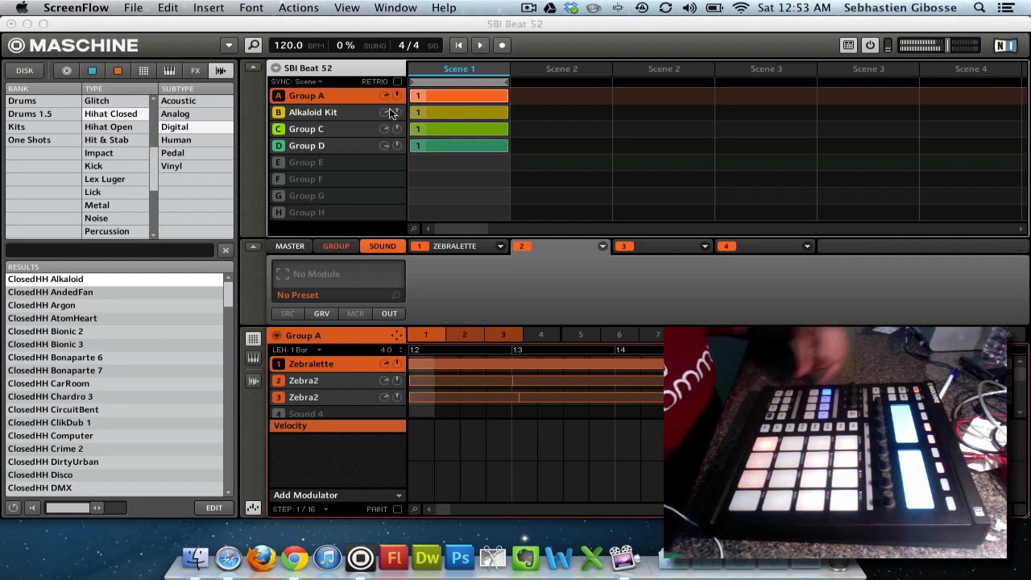
mouse_move(461, 222)
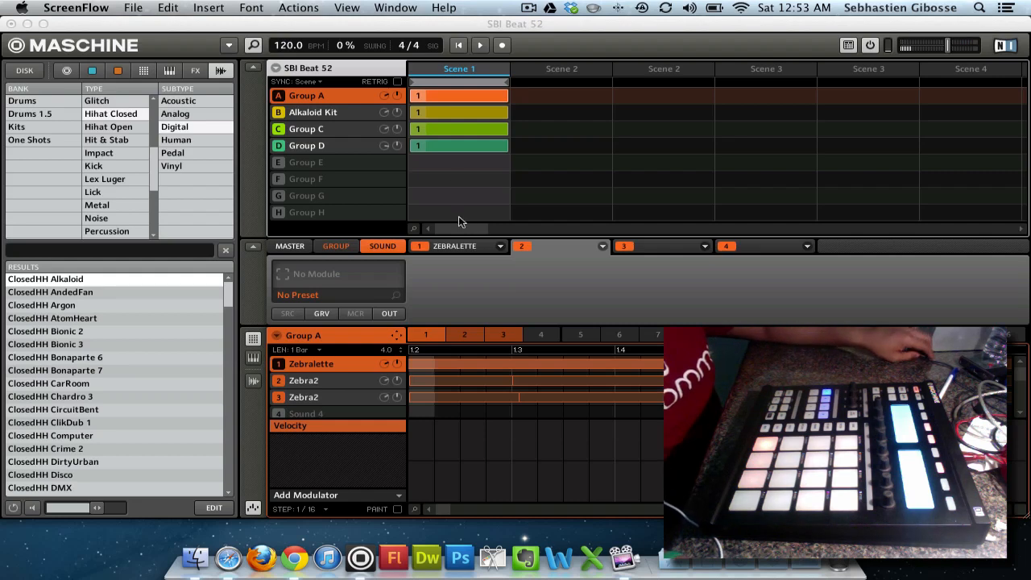
mouse_move(362, 177)
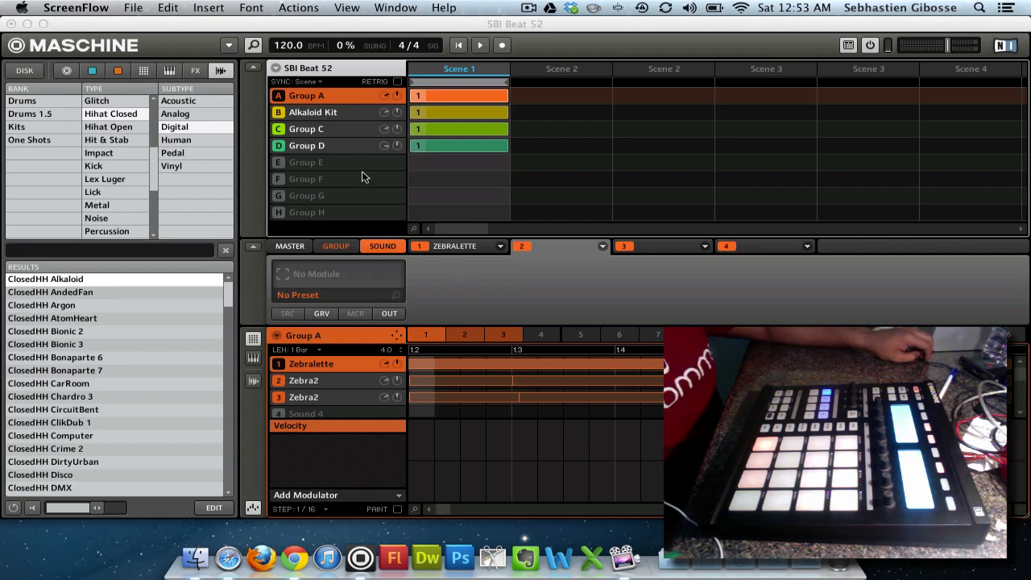
View Zebra2's Metaverb slot, then switch to Group D's Bell Computer sound
left_click(312, 112)
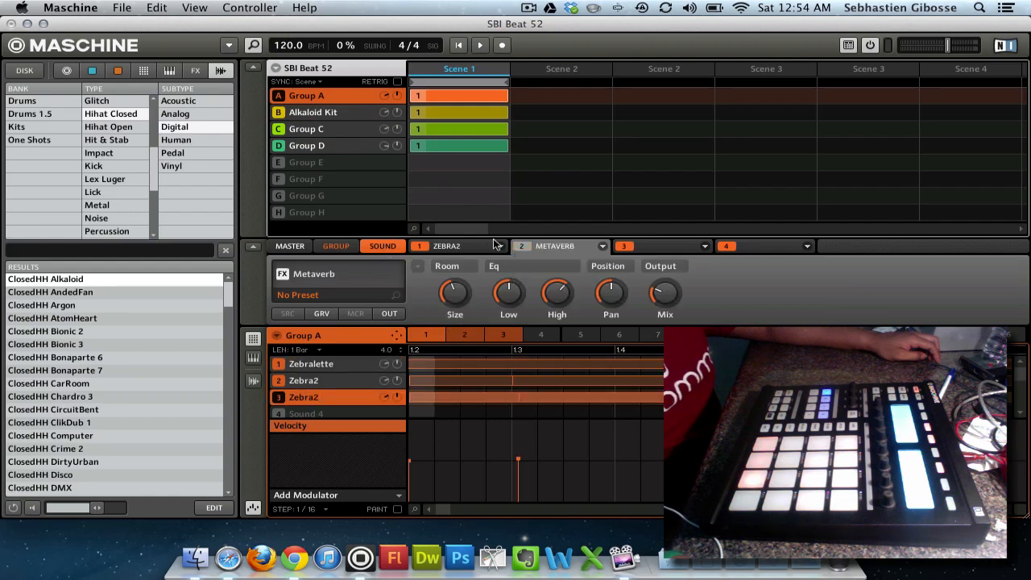
left_click(306, 145)
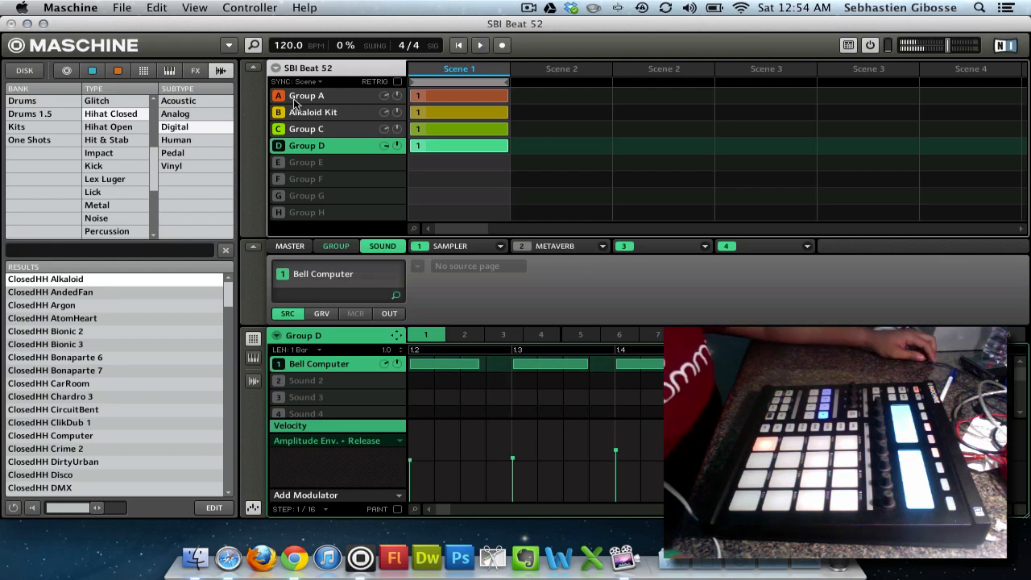
Return to Group A and solo the third Zebra2 sound with its Metaverb reverb
left_click(306, 95)
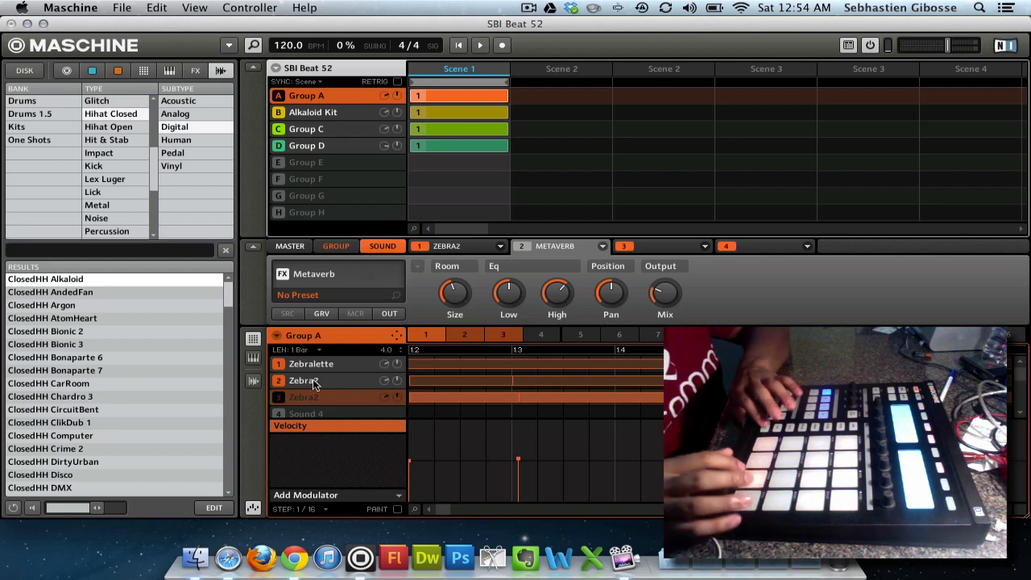
left_click(314, 397)
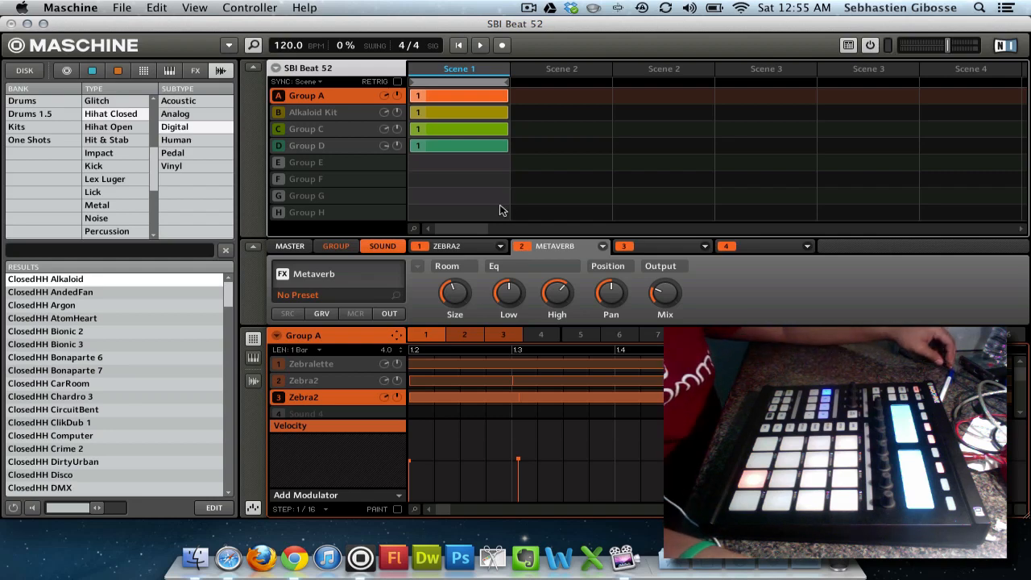
mouse_move(297, 123)
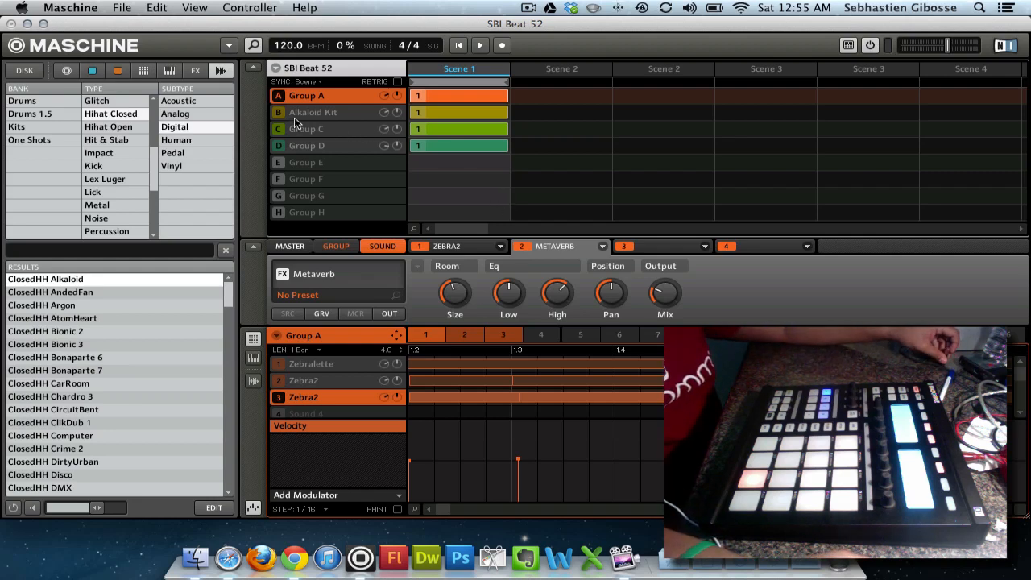
Show the Alkaloid Kit's CamelCrusher, Reverb, Compressor and EQ chain and solo the group
left_click(312, 111)
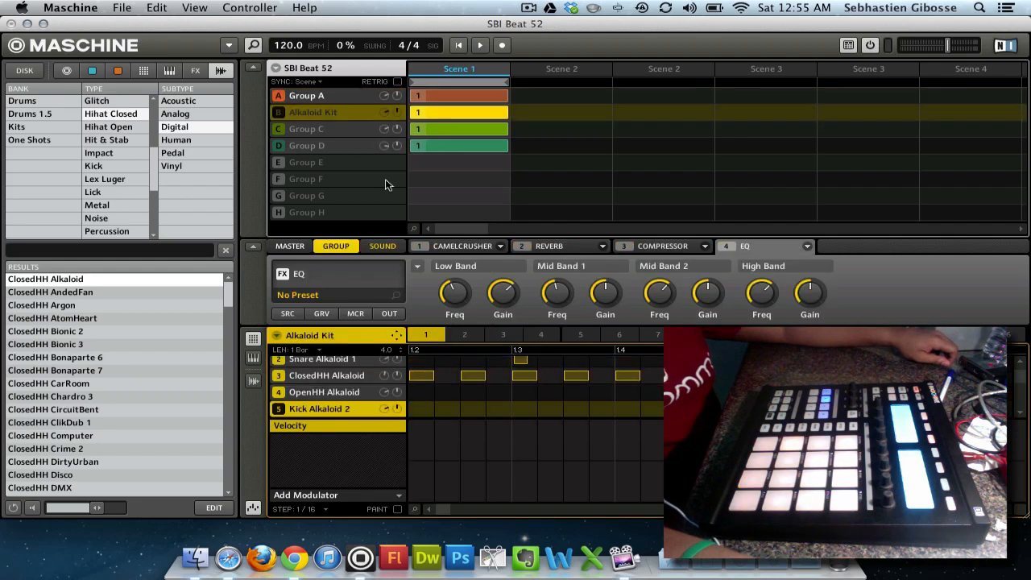
mouse_move(394, 286)
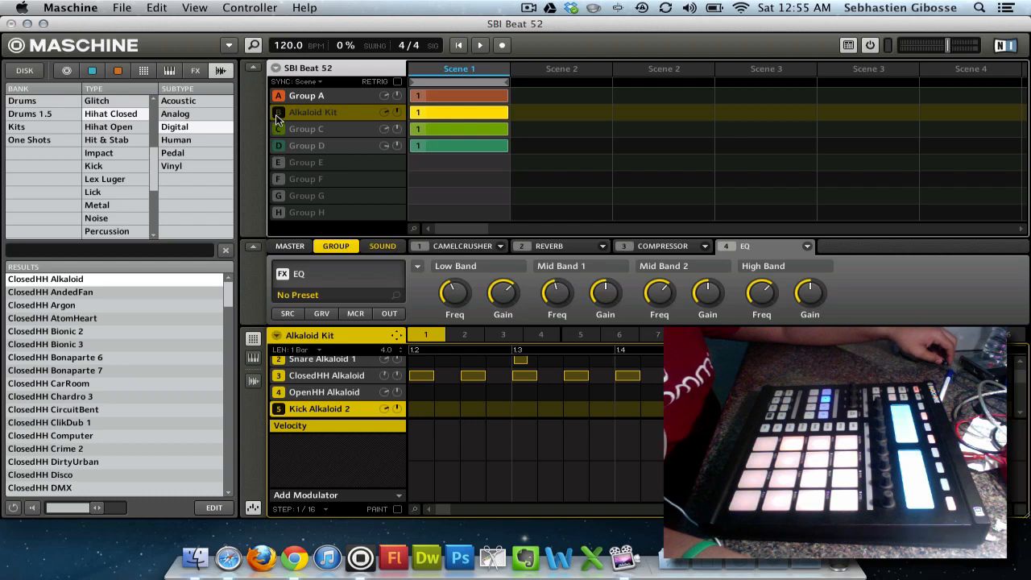
left_click(312, 112)
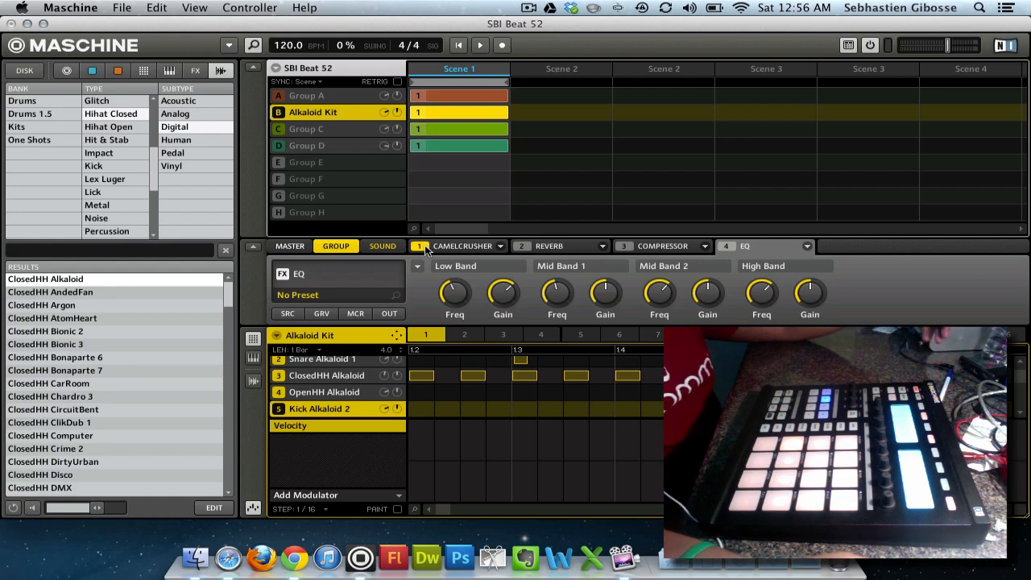
mouse_move(472, 237)
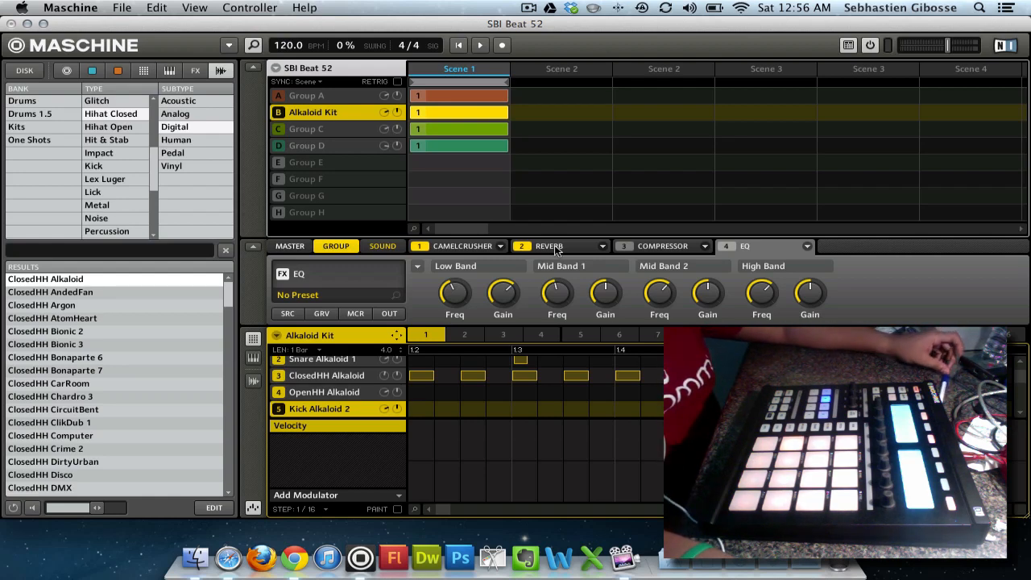
mouse_move(644, 228)
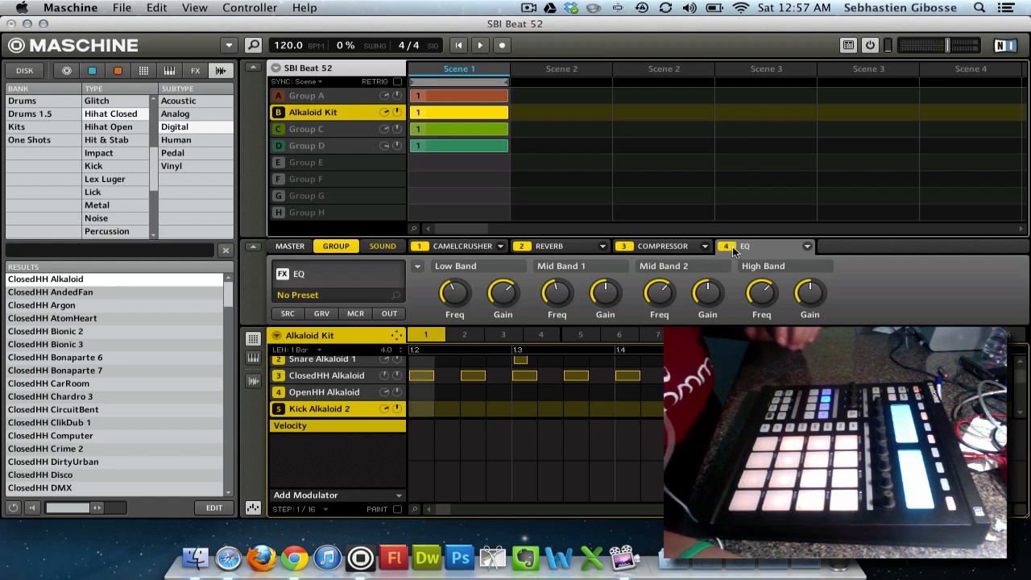
left_click_drag(502, 291, 503, 278)
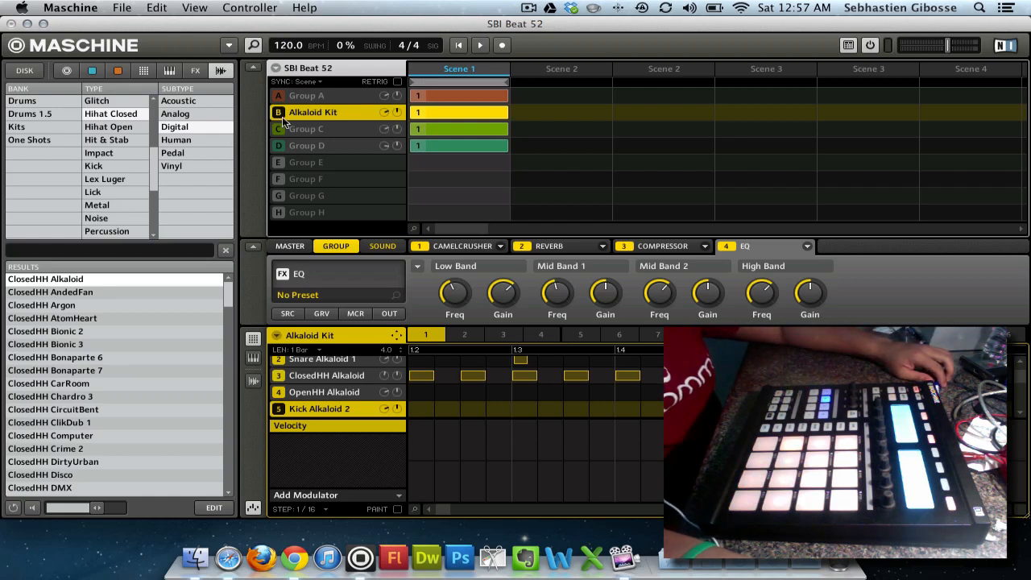
Switch to Group D's Bell Computer sound while muting the Alkaloid Kit group
left_click(306, 145)
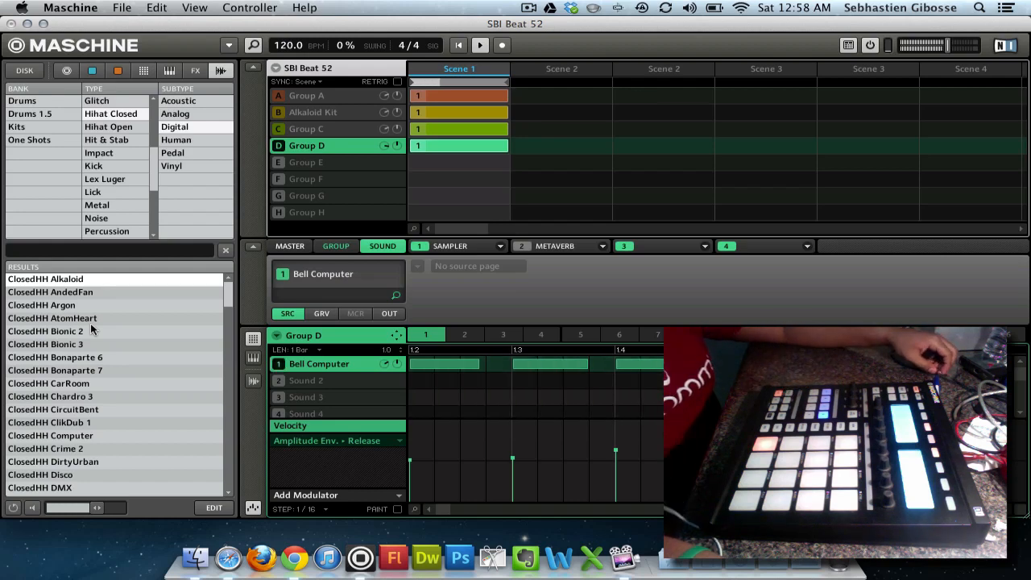
mouse_move(503, 261)
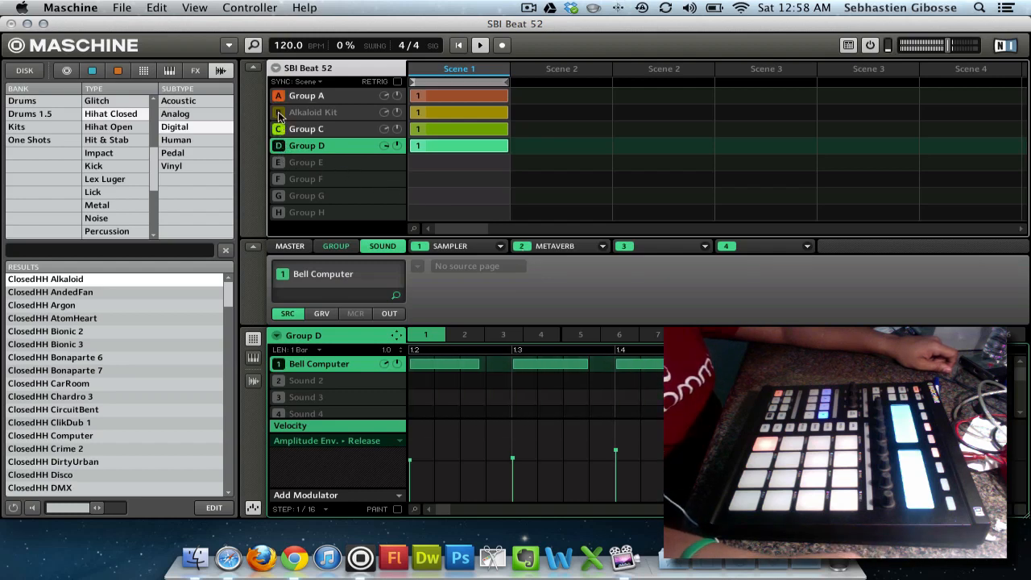
Return to Group A with all groups playing, viewing group then master effect slots
left_click(306, 95)
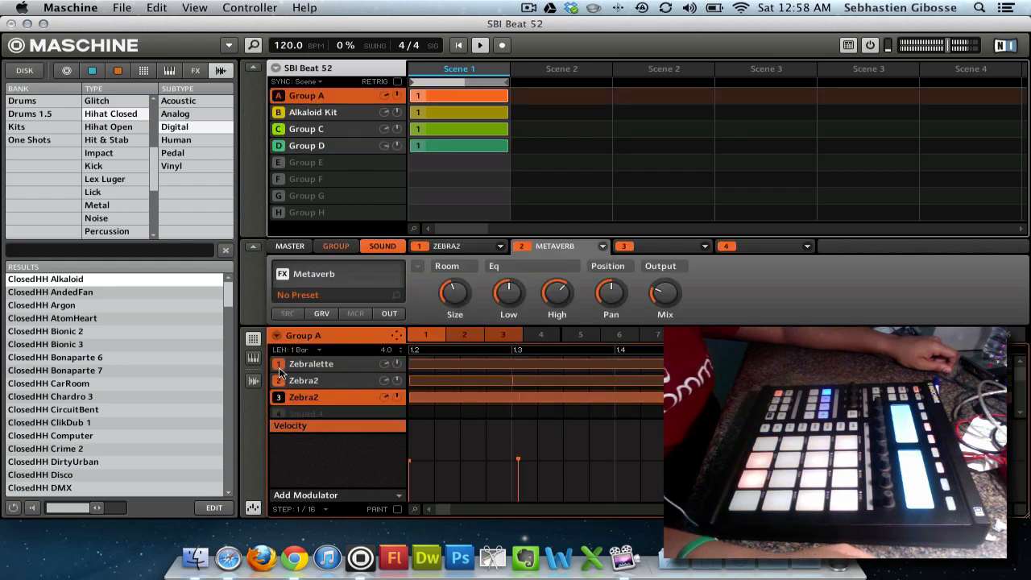
mouse_move(367, 352)
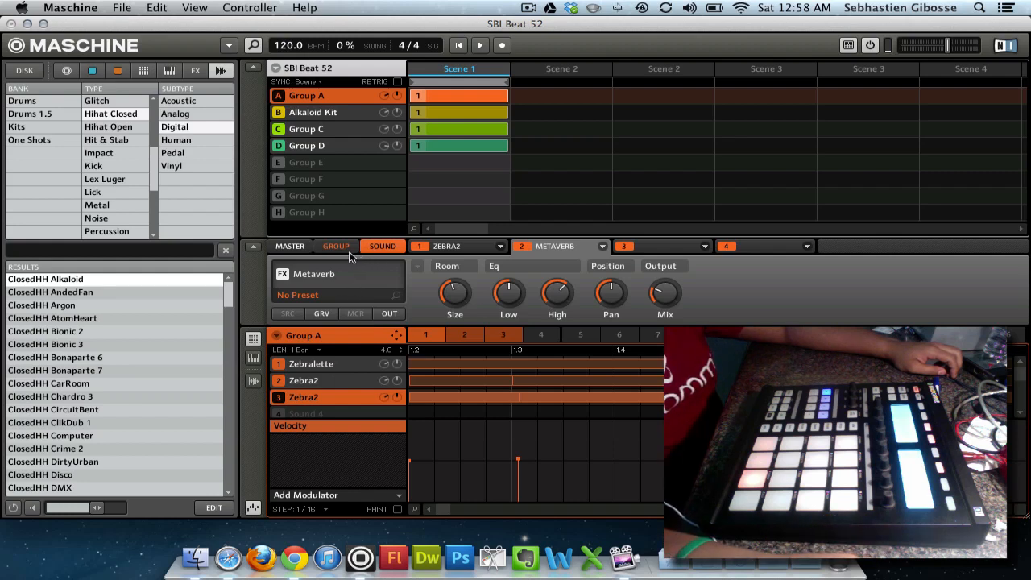
left_click(336, 245)
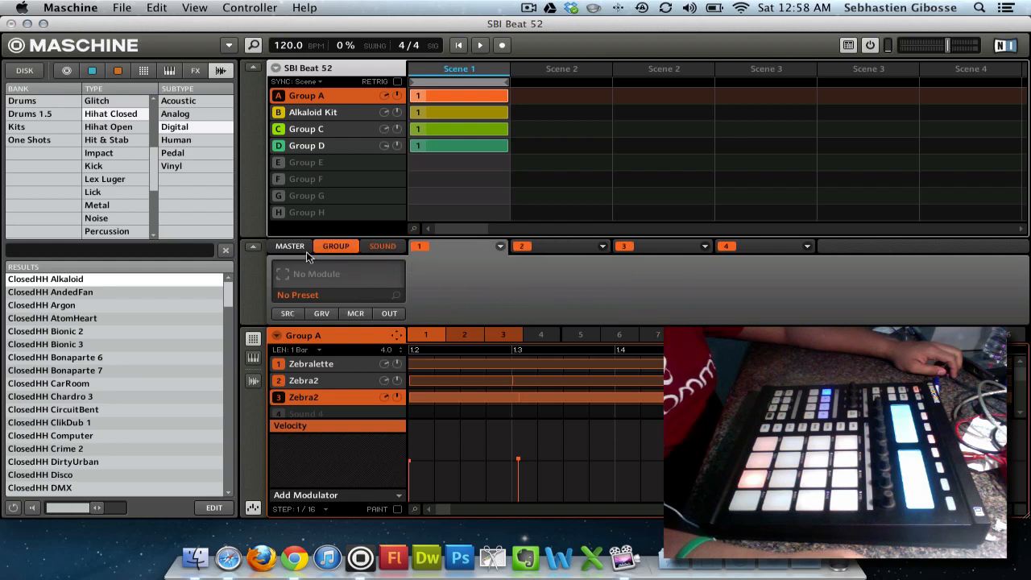
left_click(289, 246)
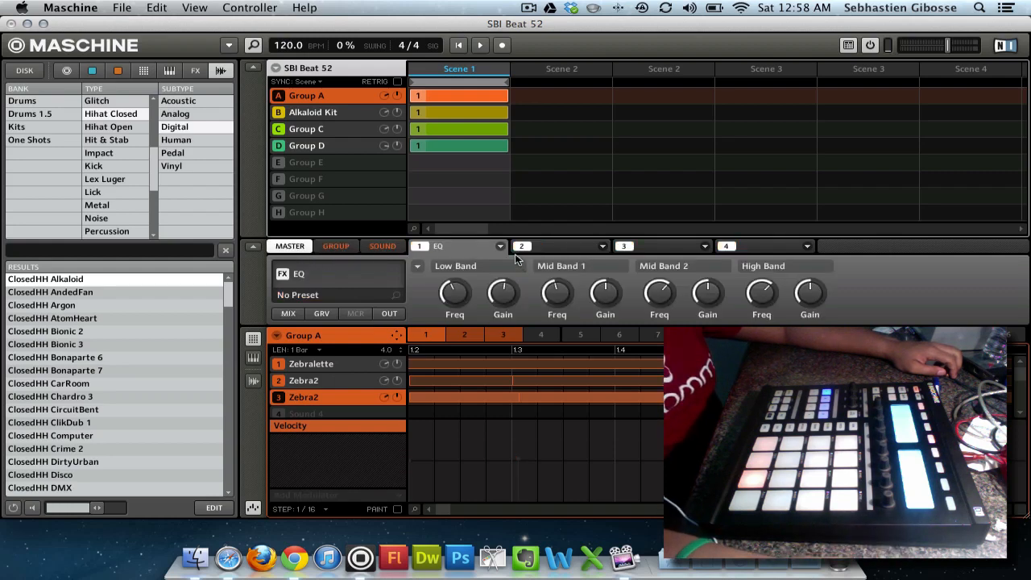
Remove the master EQ, audition a Flanger on master slot 1, then clear it
left_click(498, 245)
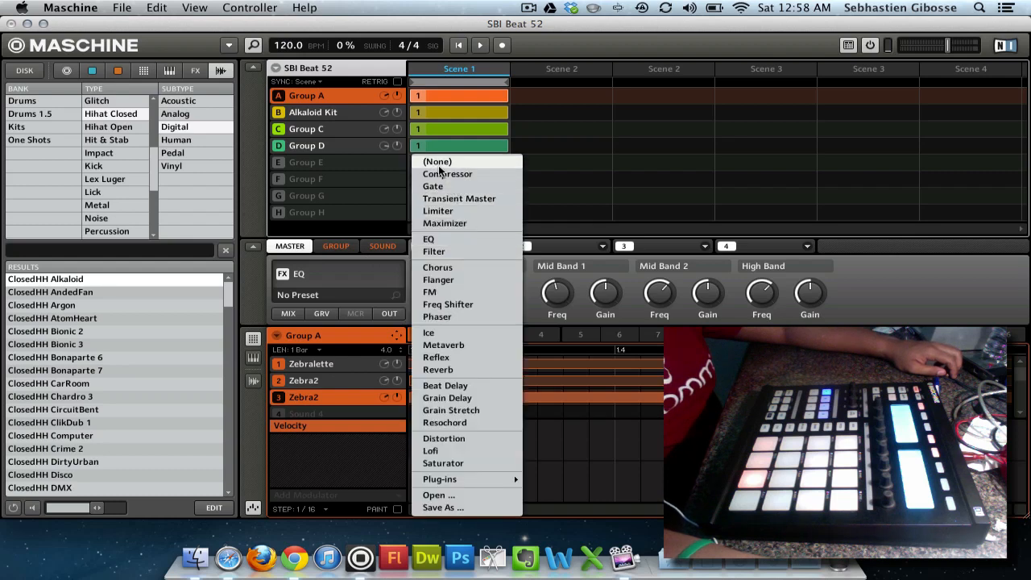
left_click(437, 161)
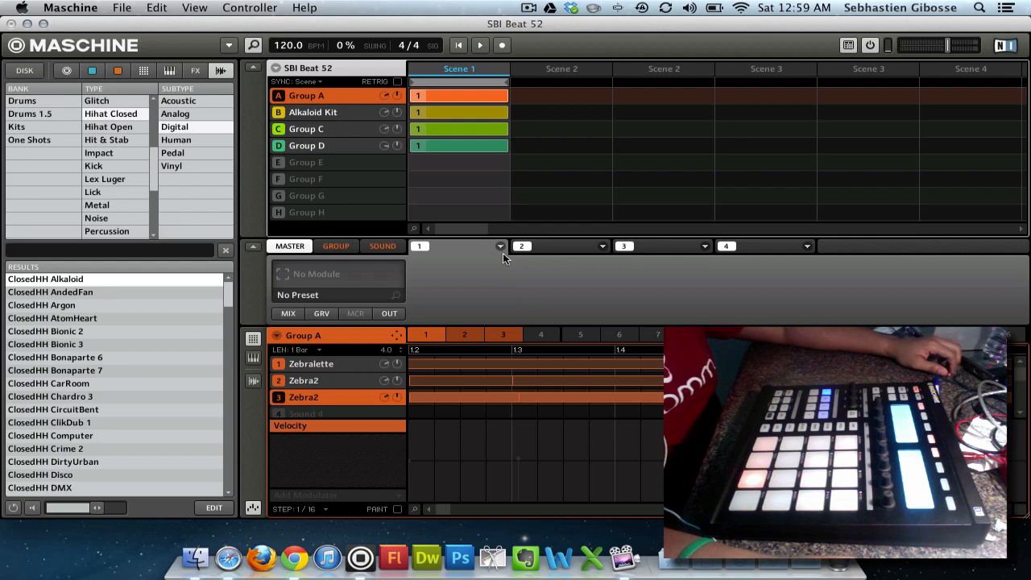
left_click(500, 246)
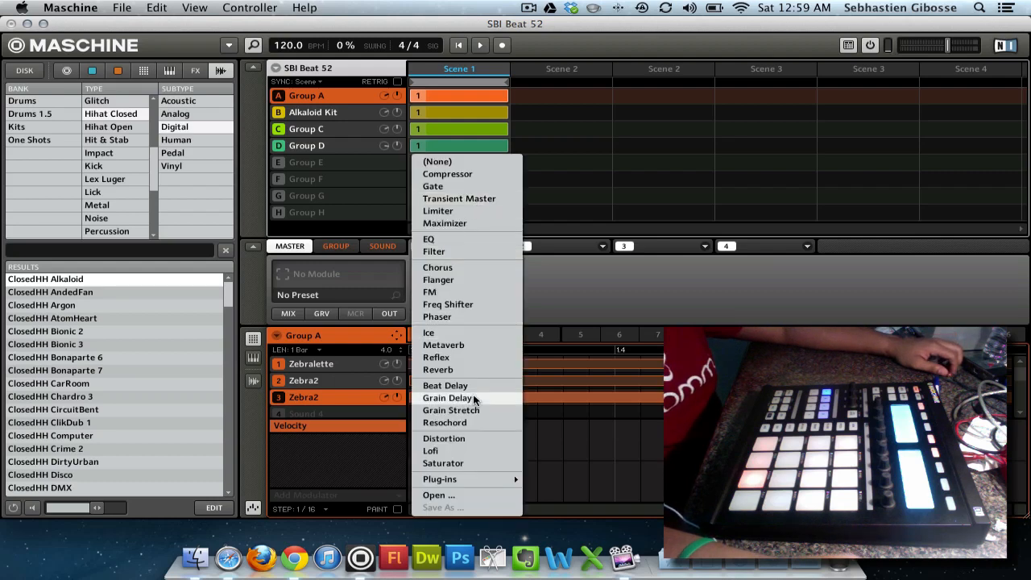
mouse_move(459, 471)
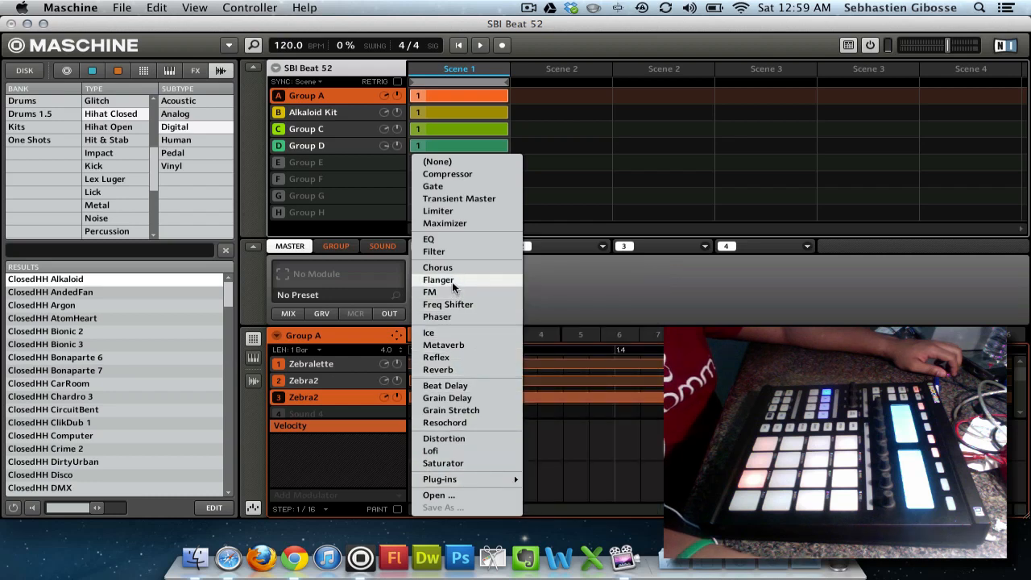
left_click(438, 279)
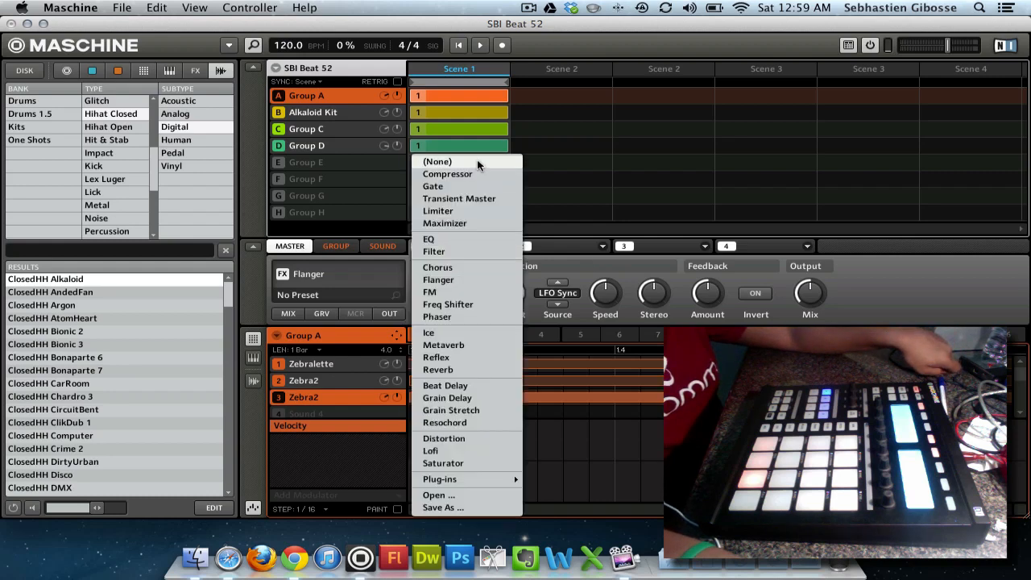
left_click(437, 161)
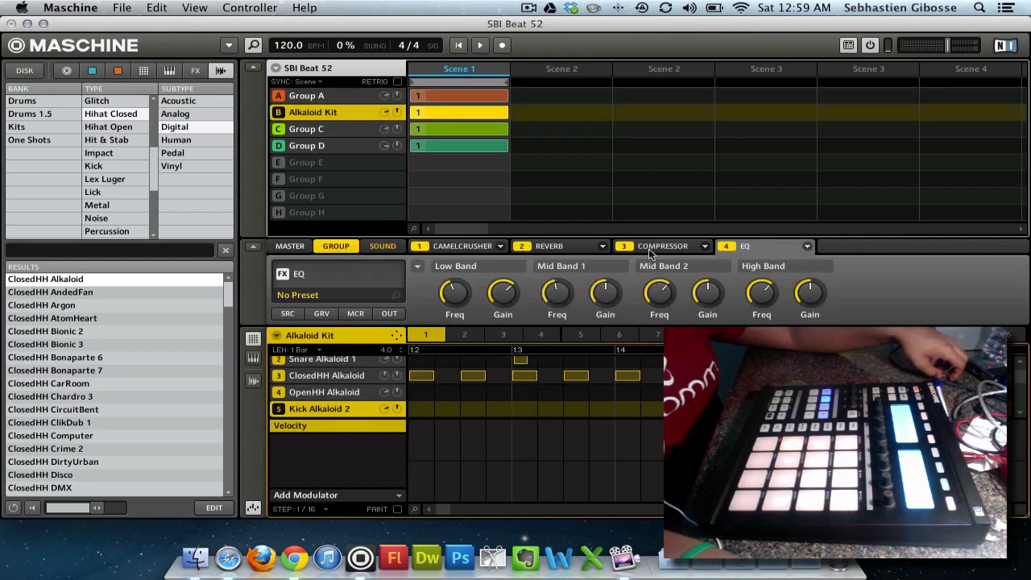
left_click(522, 246)
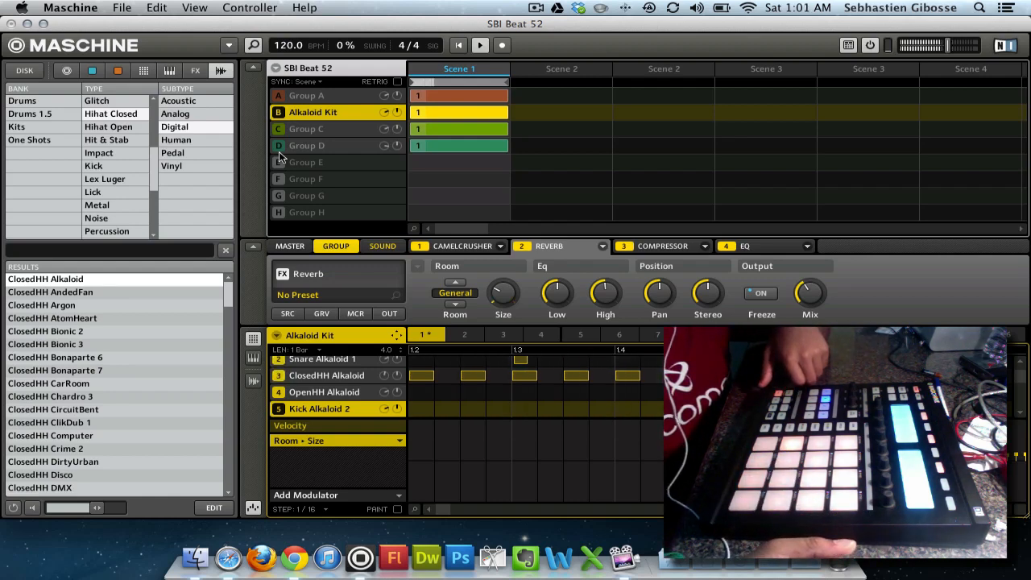
mouse_move(654, 444)
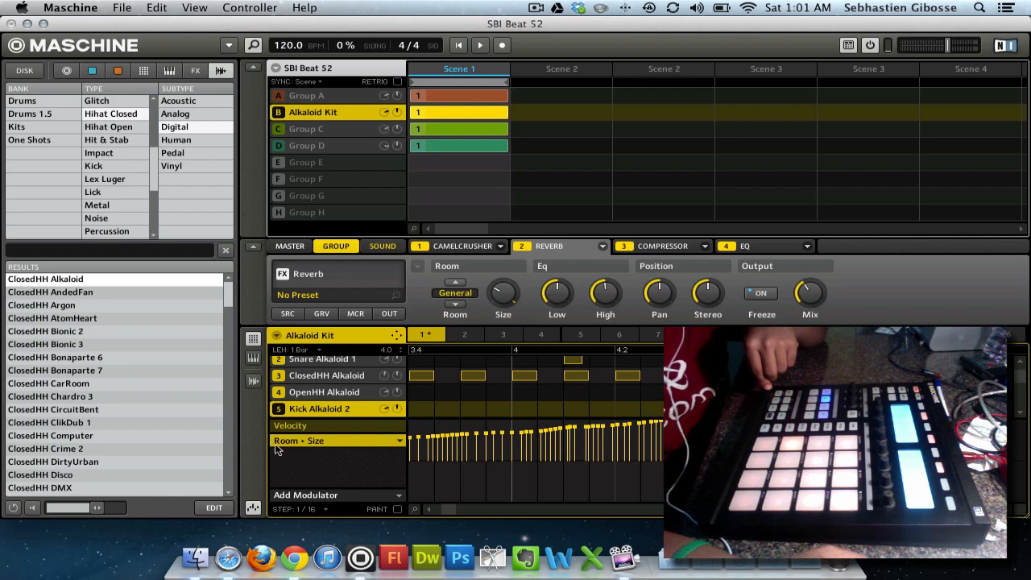
mouse_move(321, 449)
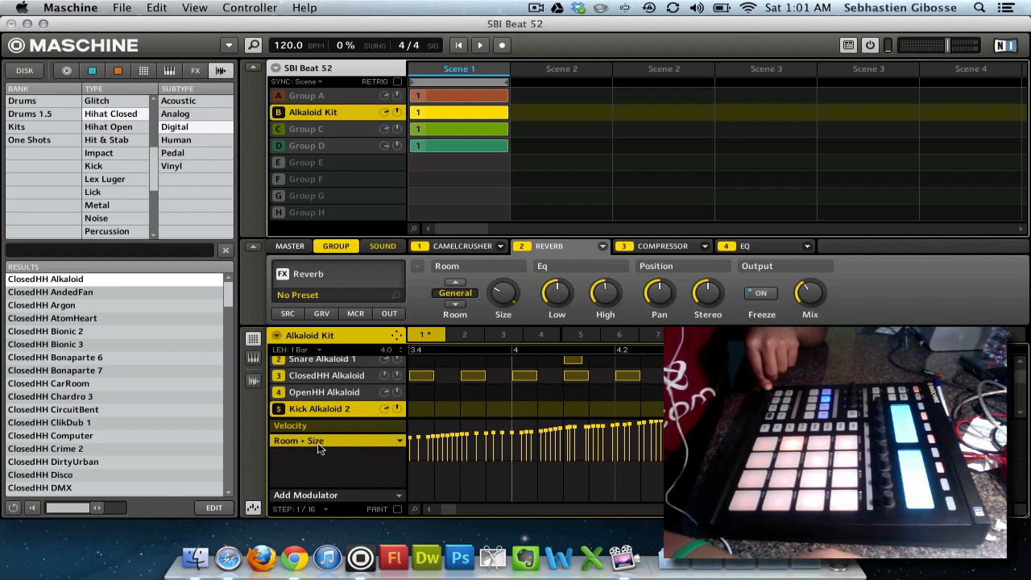
mouse_move(385, 462)
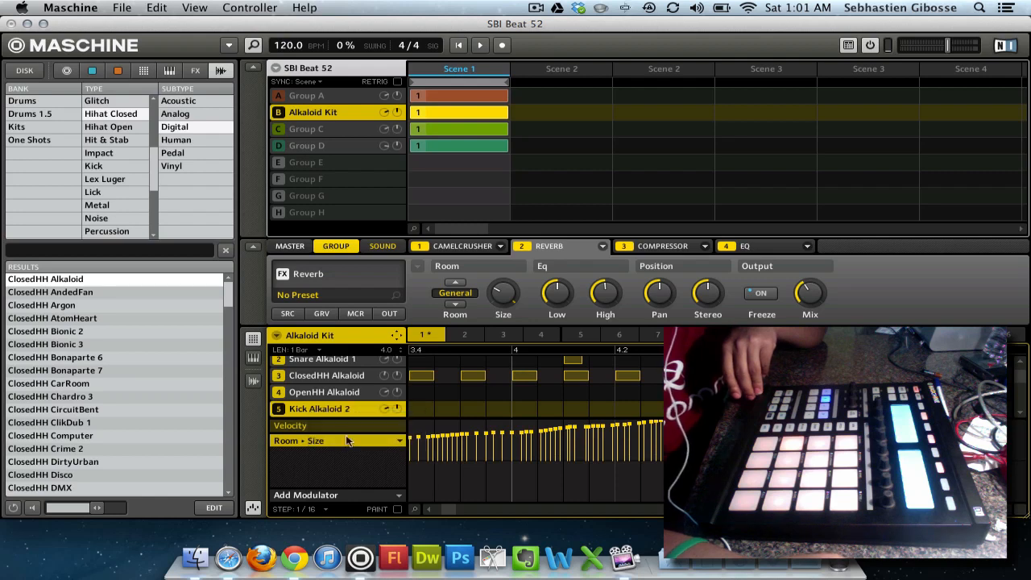
mouse_move(367, 505)
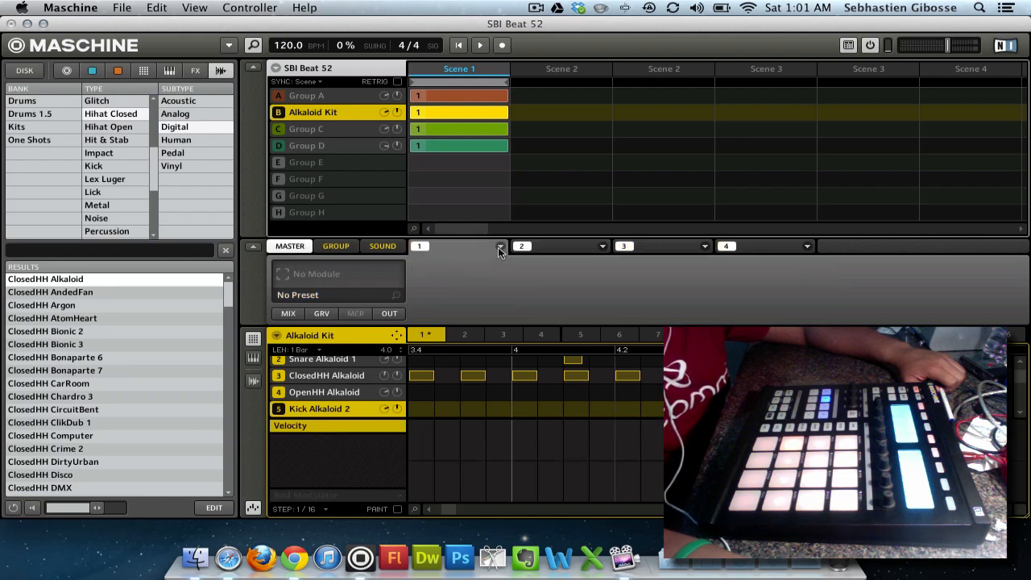
Load a low-pass Filter with LFO modulation into master effect slot 1
left_click(499, 246)
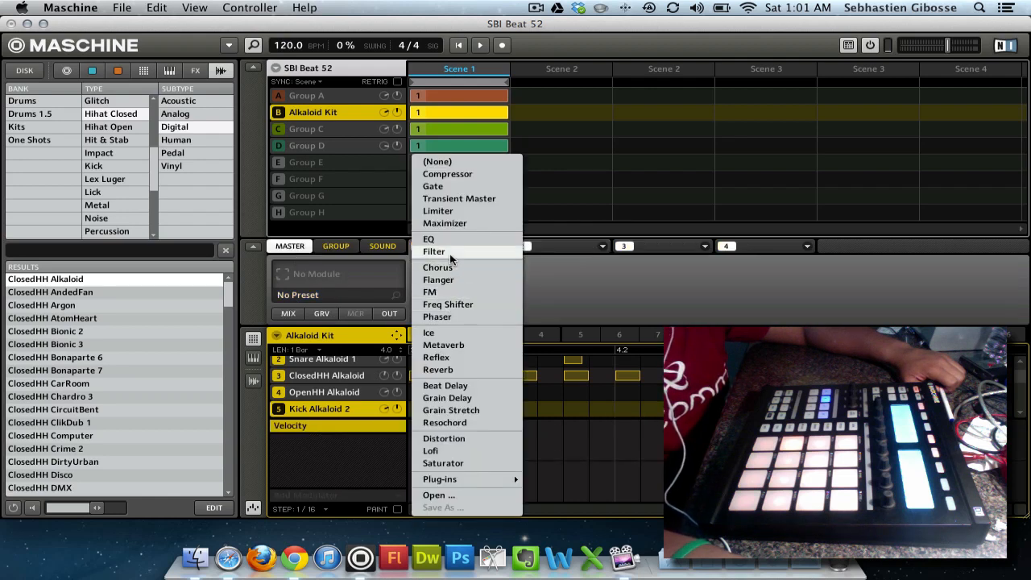
left_click(433, 252)
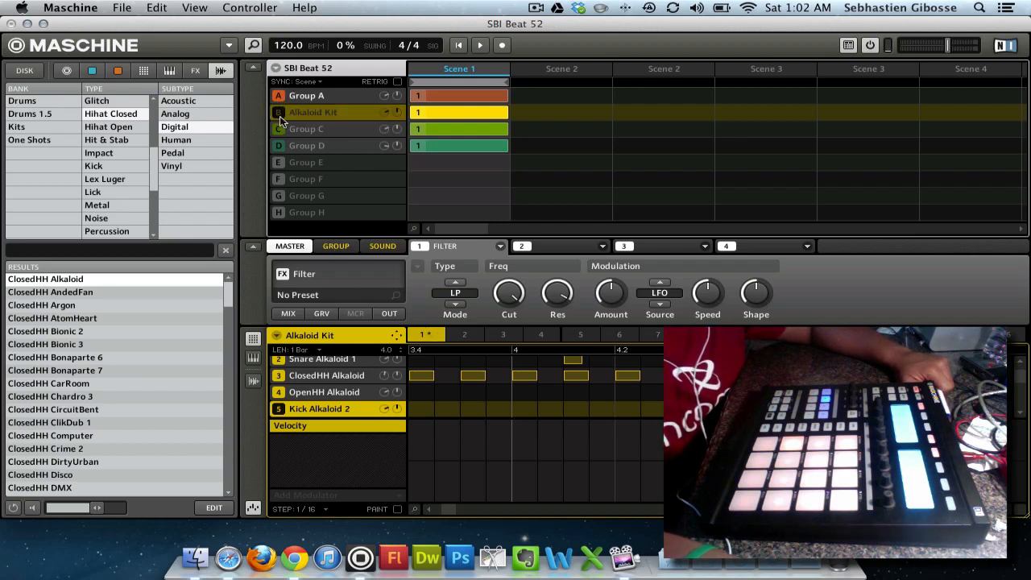
Unmute the Alkaloid Kit group so all four groups play through the master Filter
left_click(312, 112)
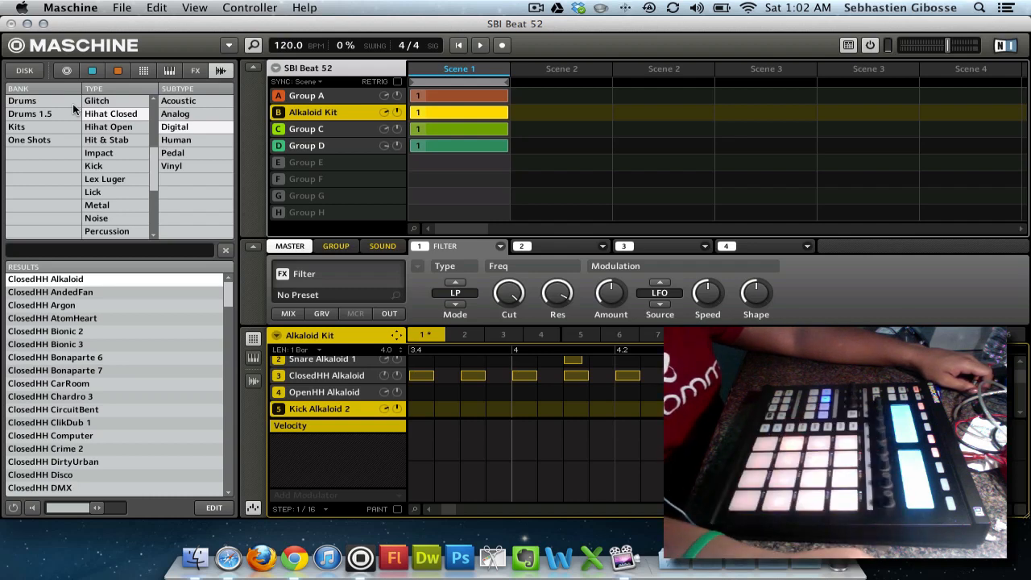
mouse_move(391, 264)
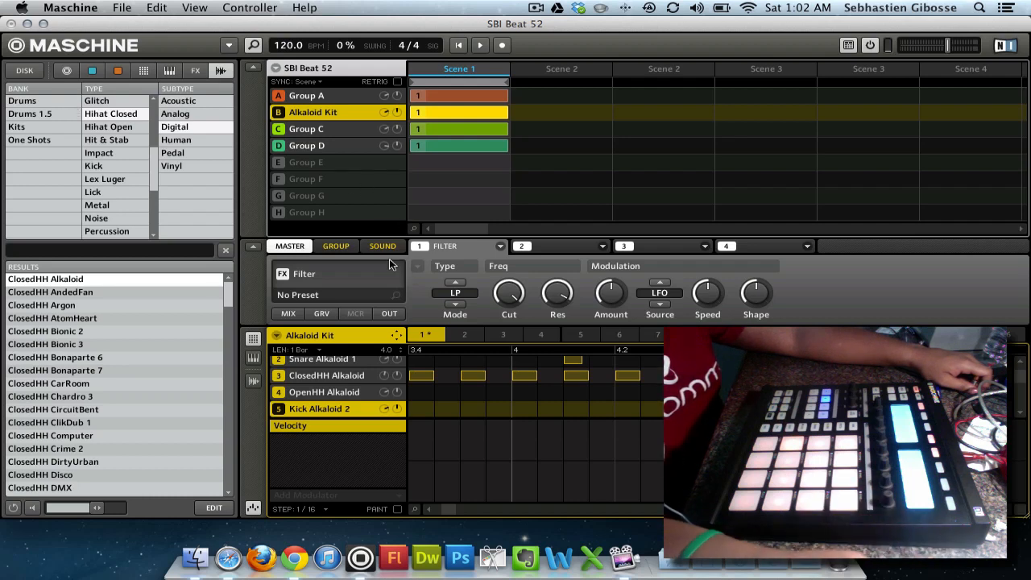
Show Kick Alkaloid 1's sound slots with only the Sampler, after checking master effects
left_click(382, 246)
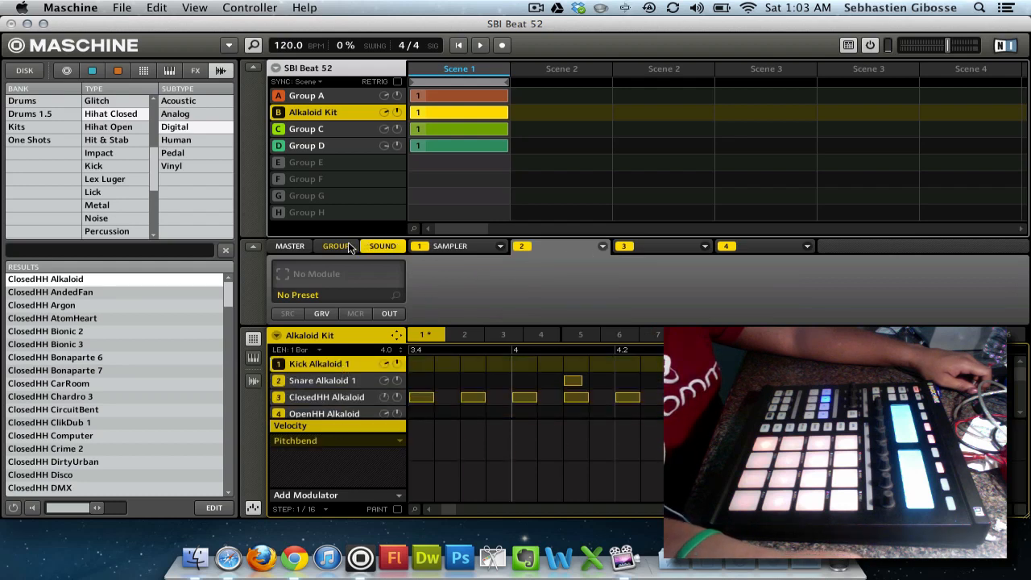
left_click(336, 246)
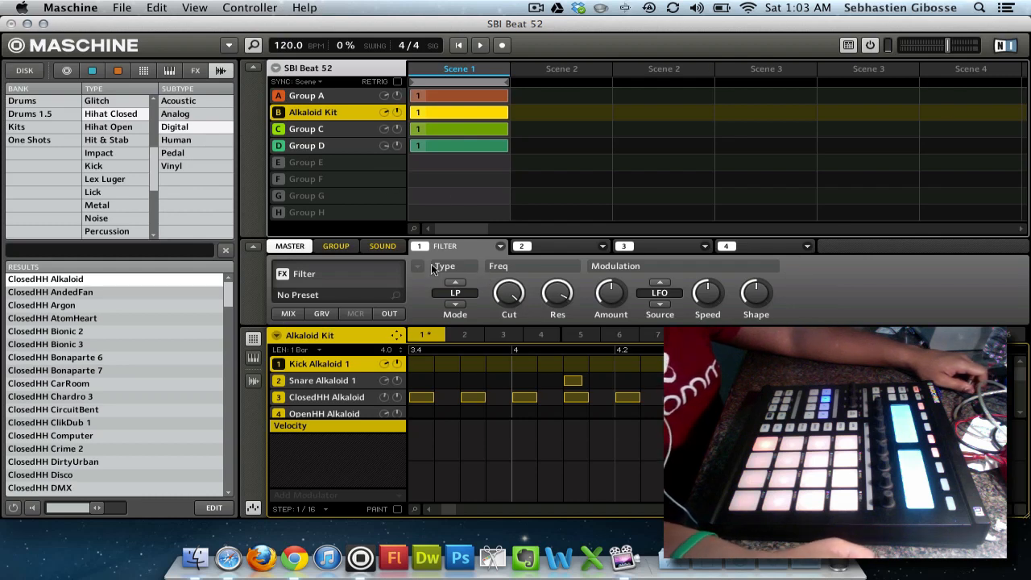
left_click(382, 245)
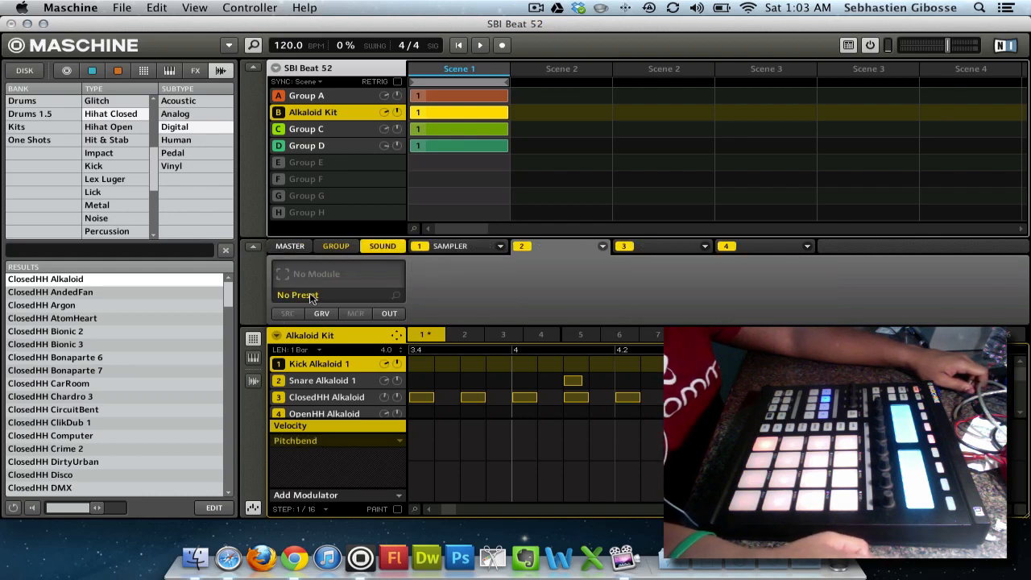